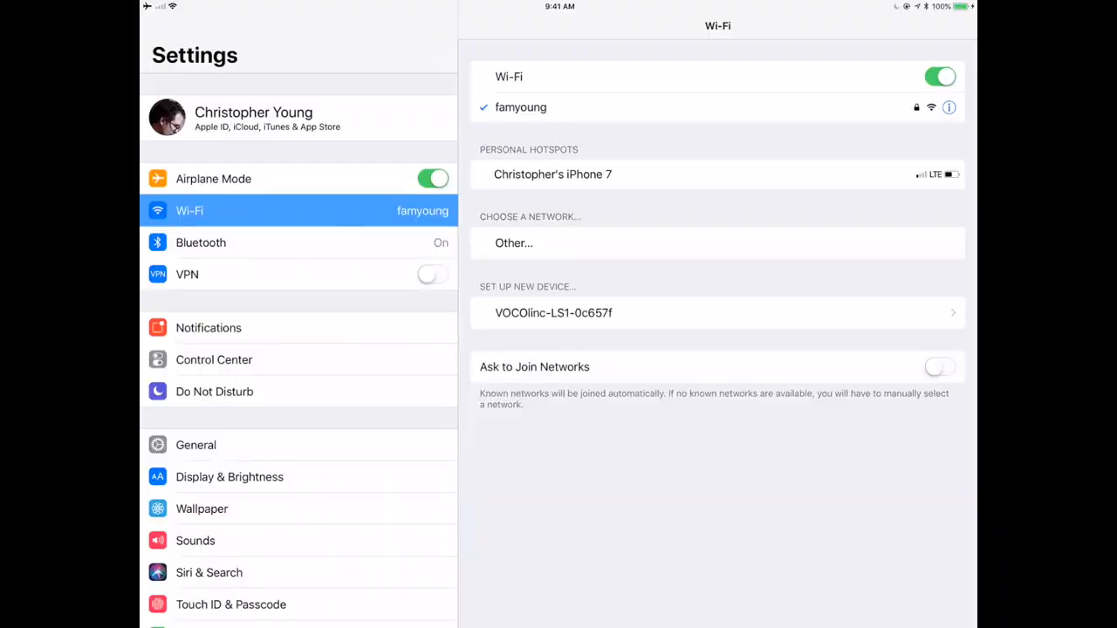
- Join the VOCOlinc-LS1-0c657f accessory to the home Wi-Fi network and finish setup
click(555, 313)
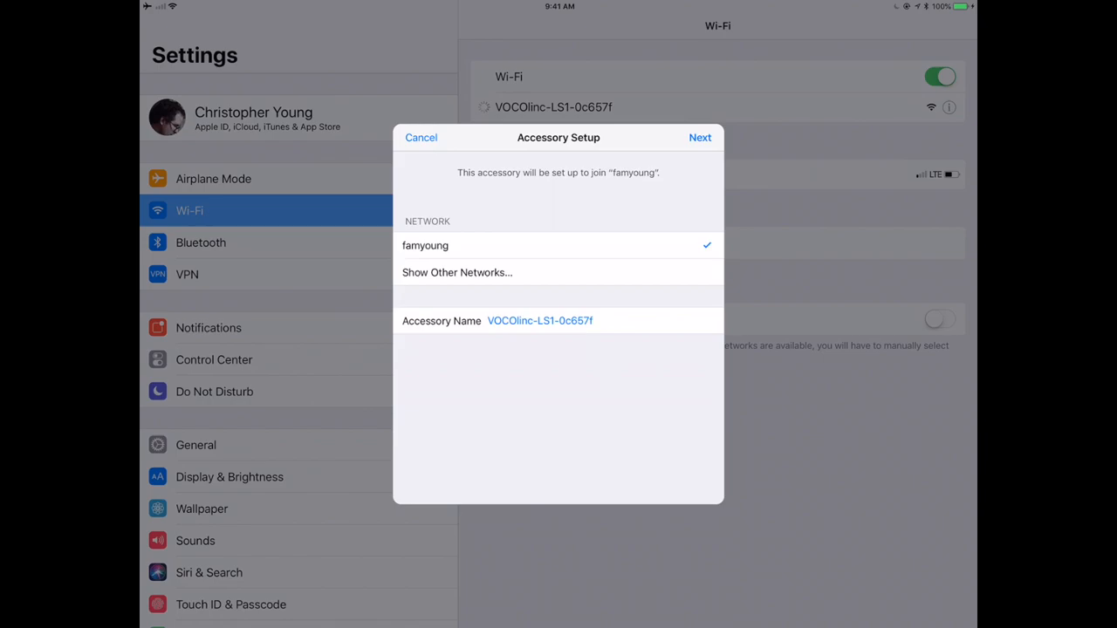
click(698, 136)
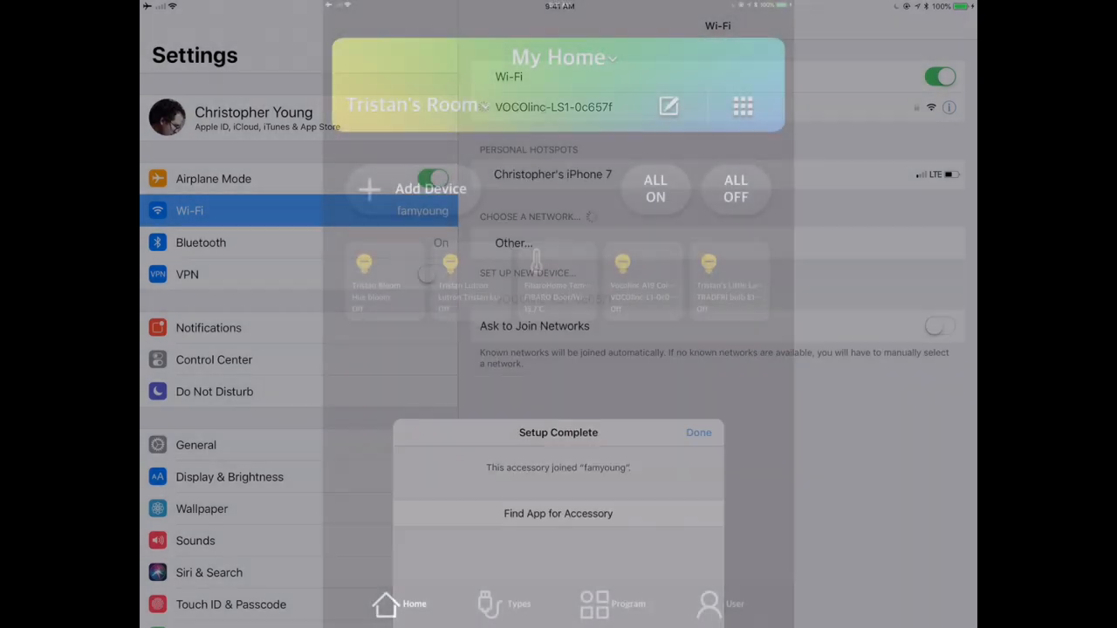
click(698, 433)
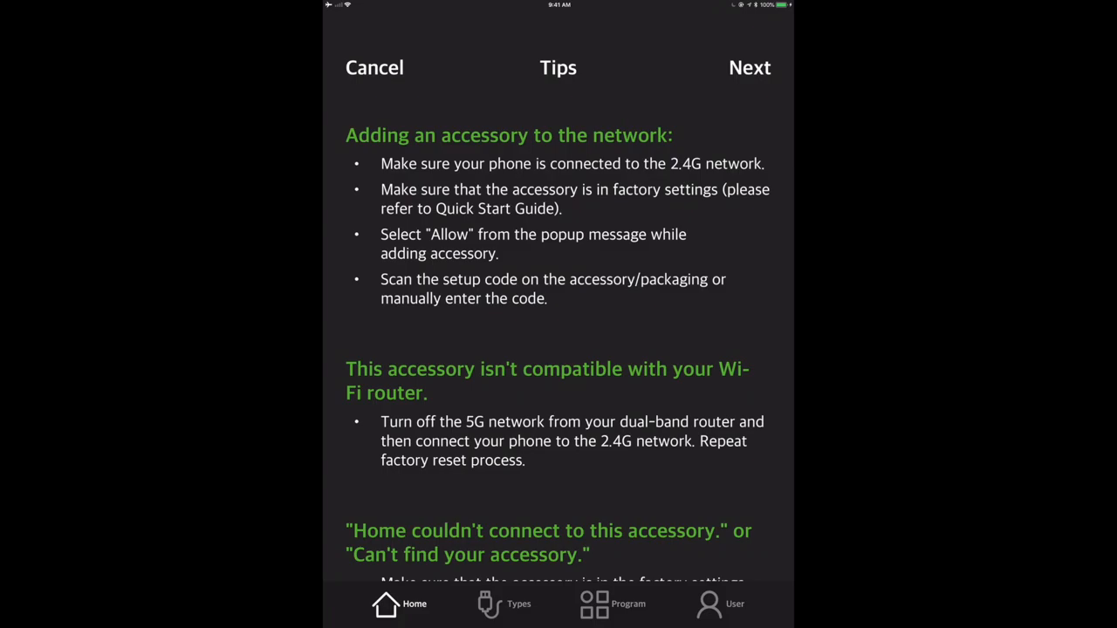
- Scroll through LinkWise's tips on adding an accessory to the network
scroll(down, 3)
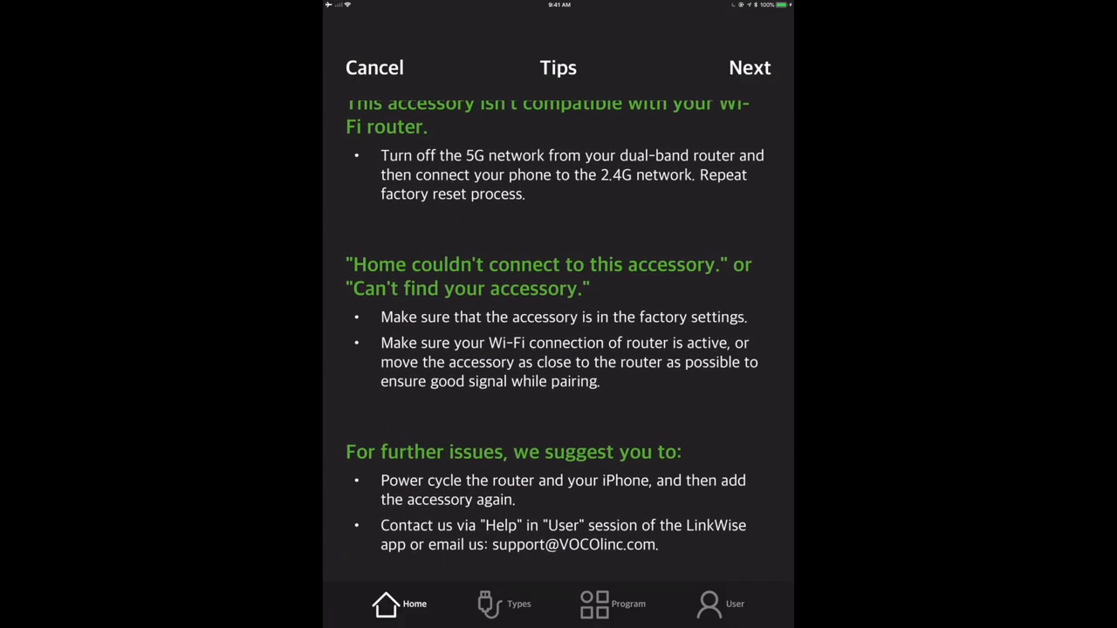
scroll(down, 3)
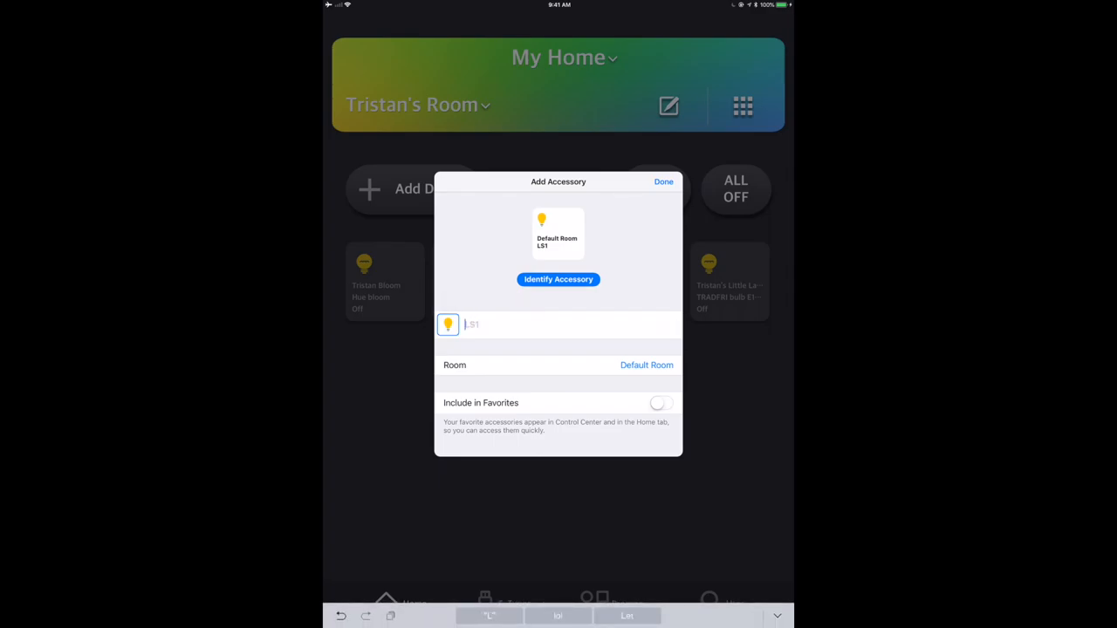
- Name the accessory 'Vocolinc LS1 Light Strip'
text(Vocolinc LS1 Li)
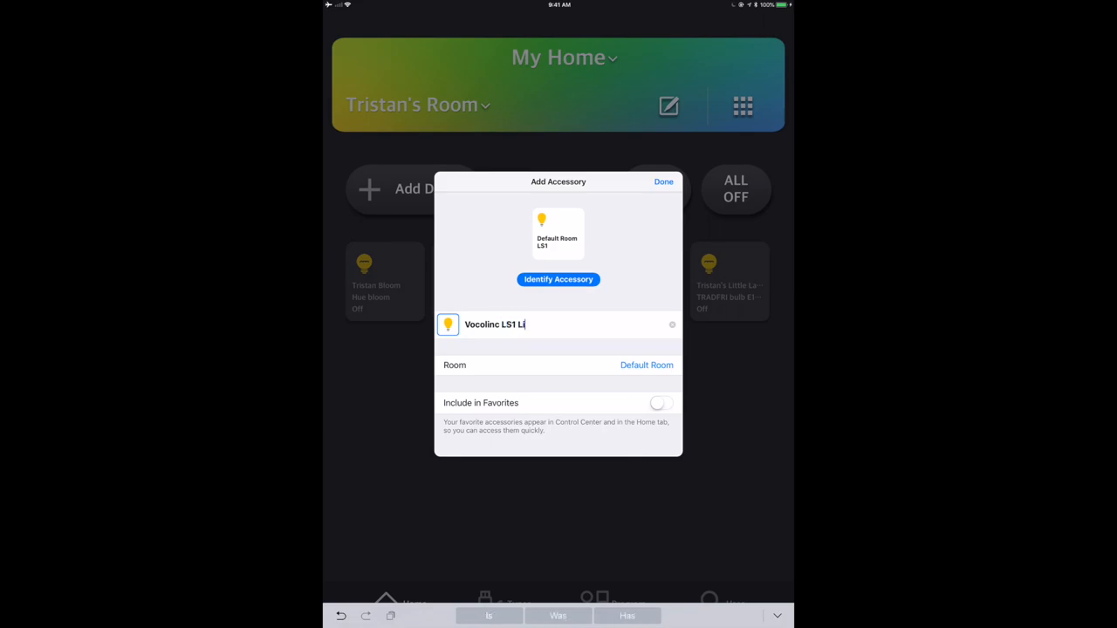
text(ght Strip)
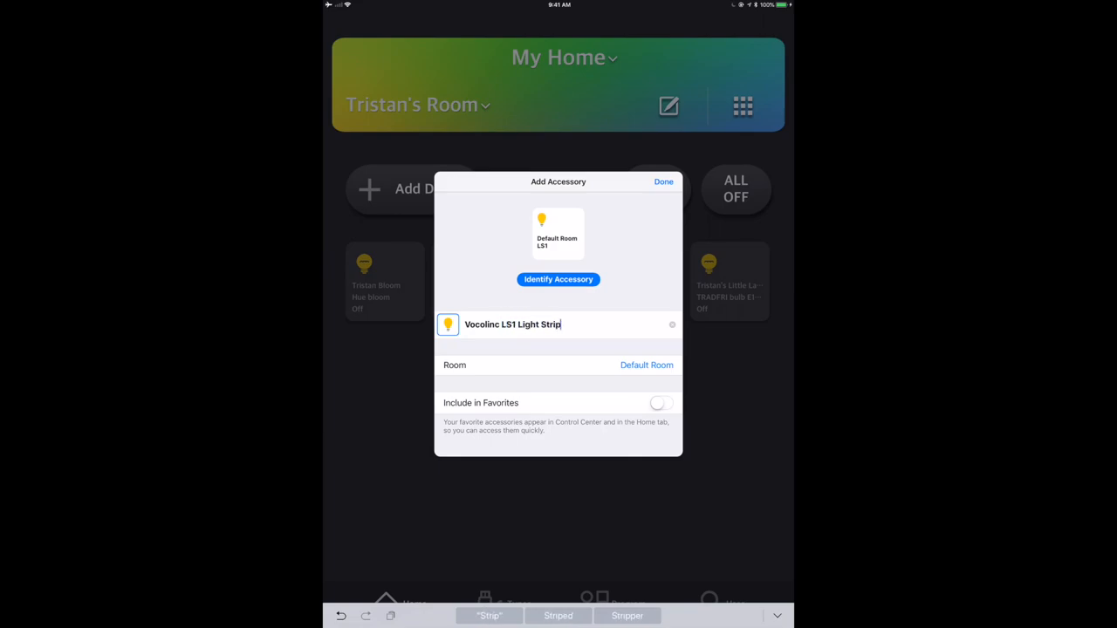
- Assign the strip to My Office, include it in favorites, and finish adding it
click(645, 365)
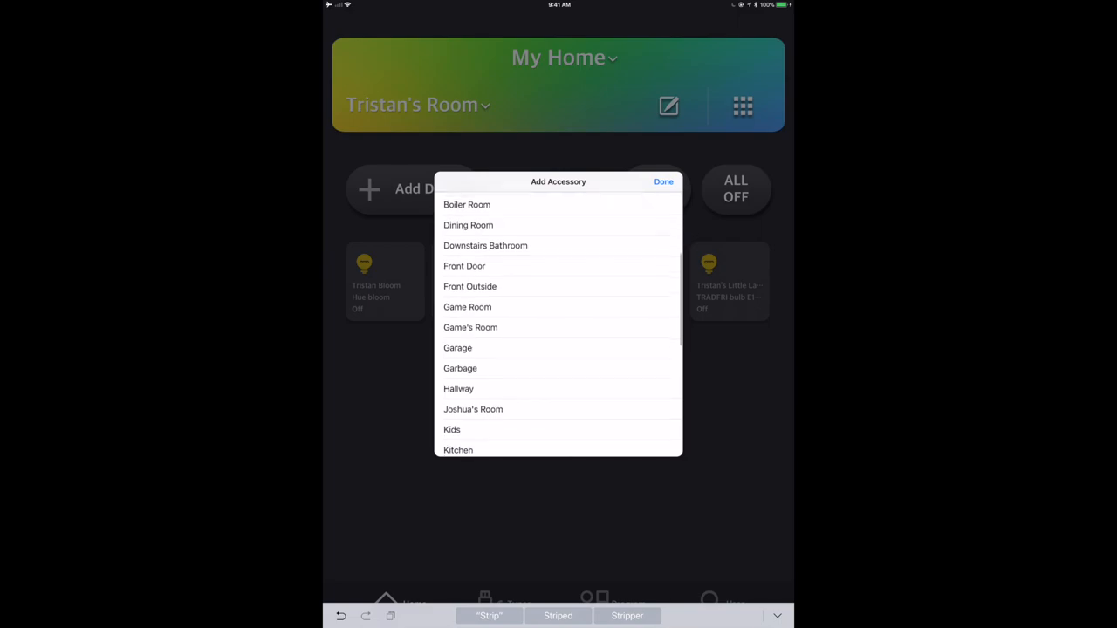
scroll(down, 3)
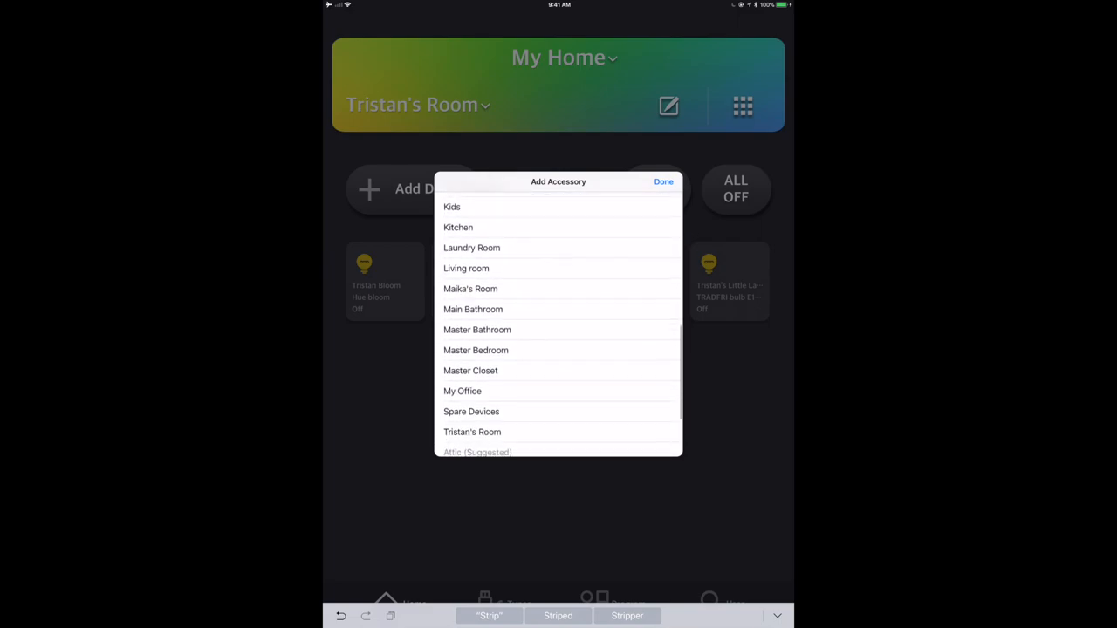
click(462, 391)
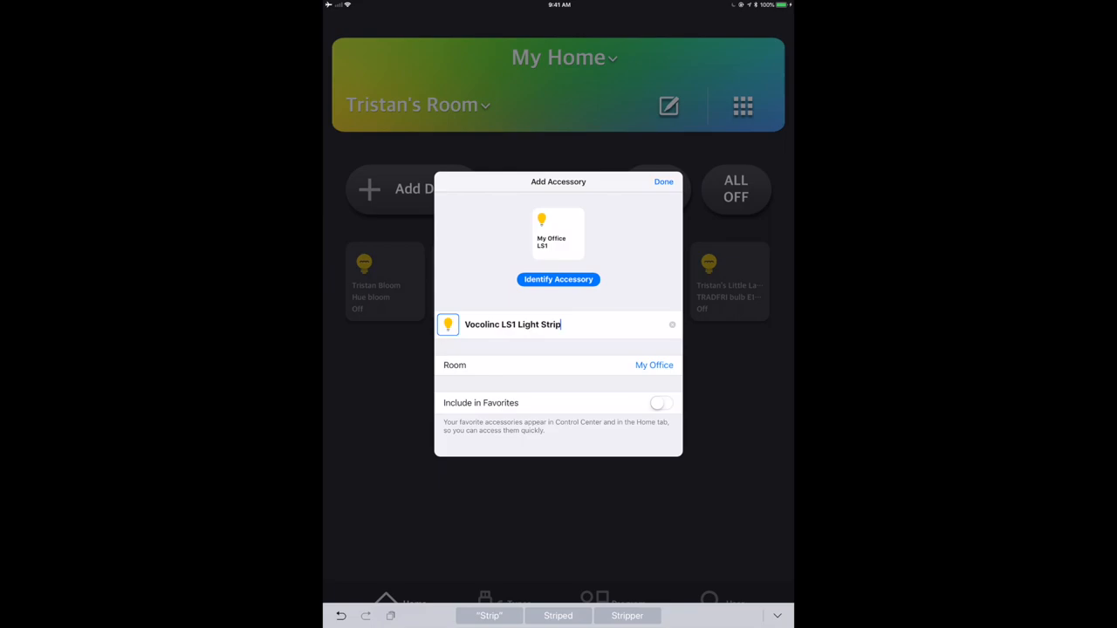
click(660, 402)
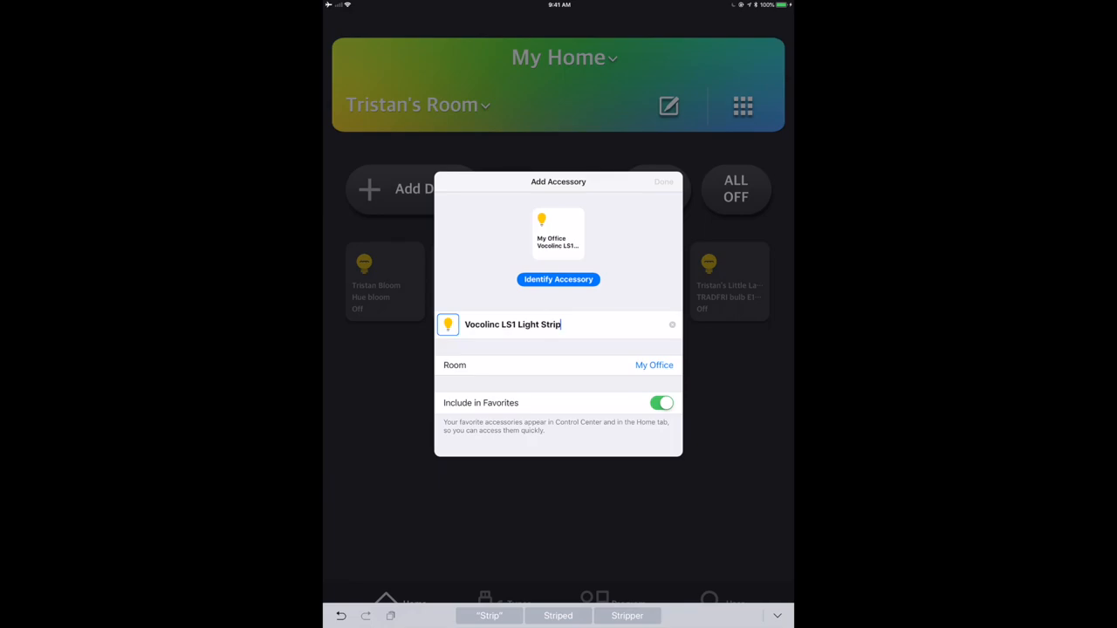
click(663, 181)
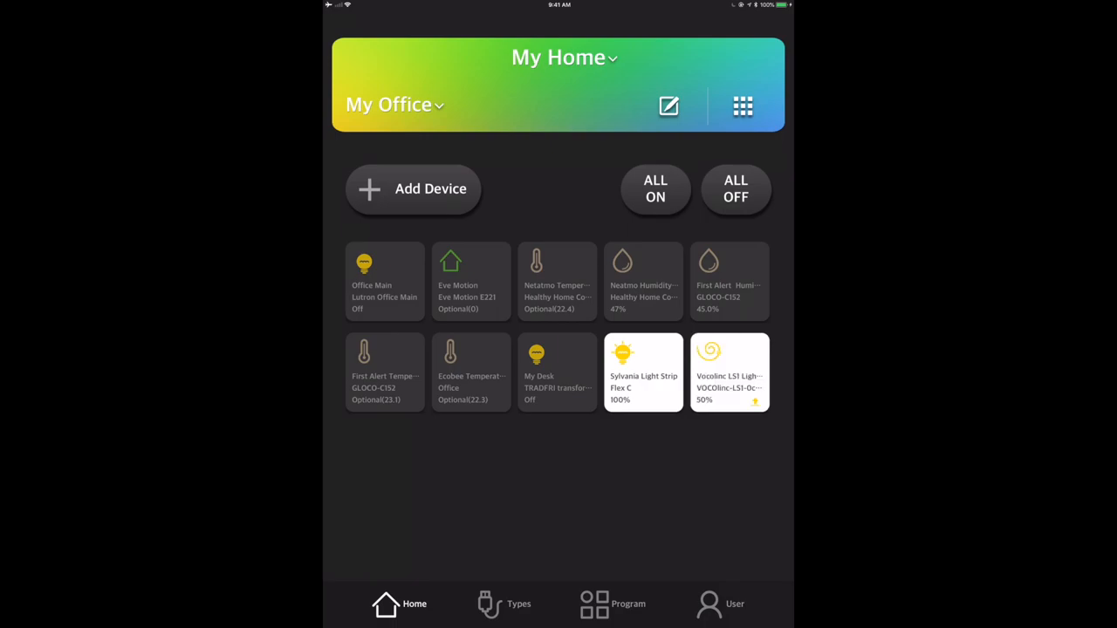
- Update the LS1 light strip's firmware to 3.94.5 from its settings page and acknowledge success
click(729, 374)
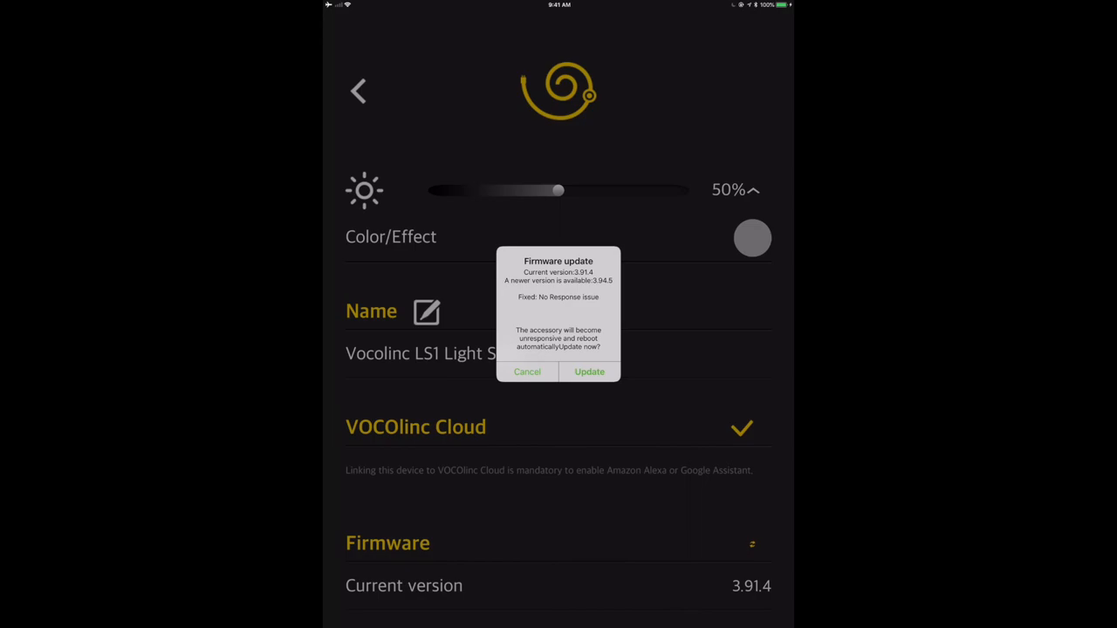
click(590, 372)
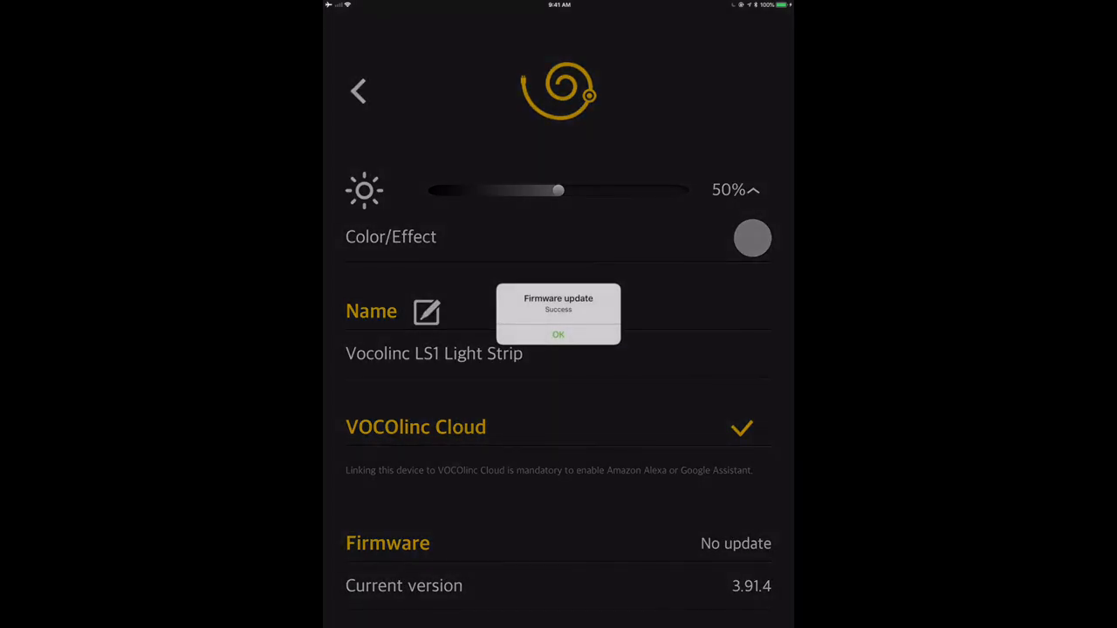
click(559, 335)
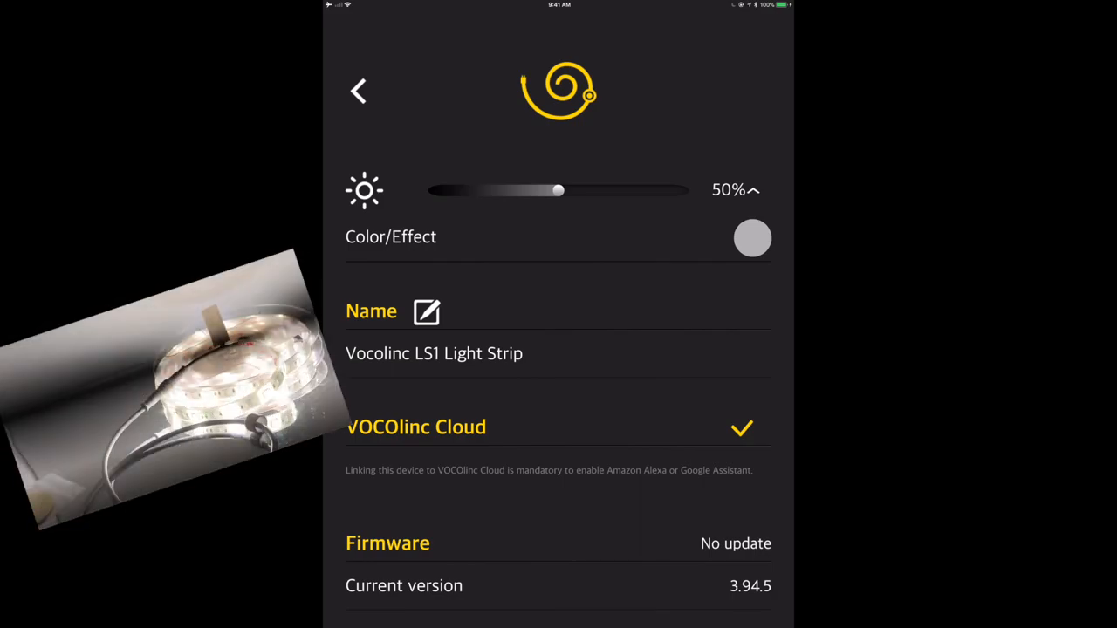
- Slide the strip's brightness through 0%, 11% and 80% up to full 100%
drag(557, 190, 562, 191)
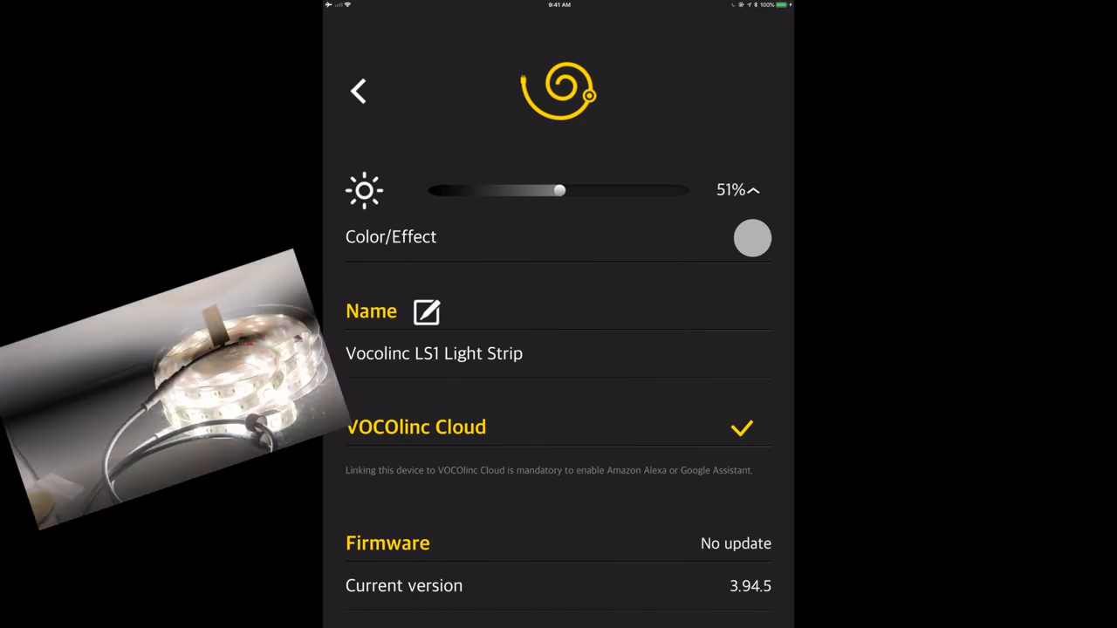
drag(559, 191, 429, 190)
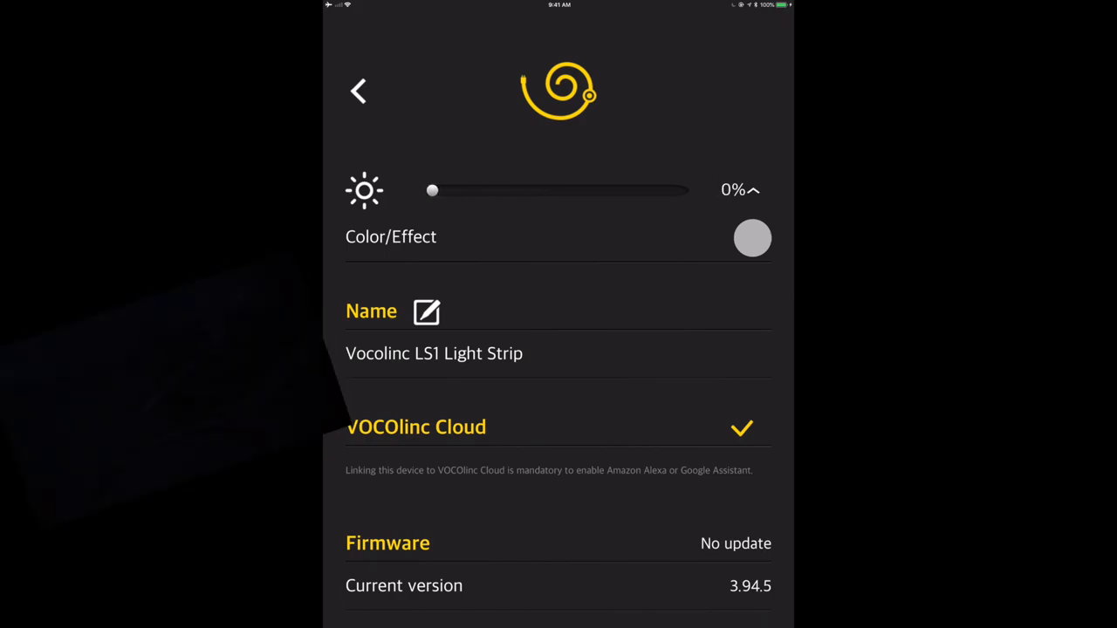
drag(433, 191, 461, 190)
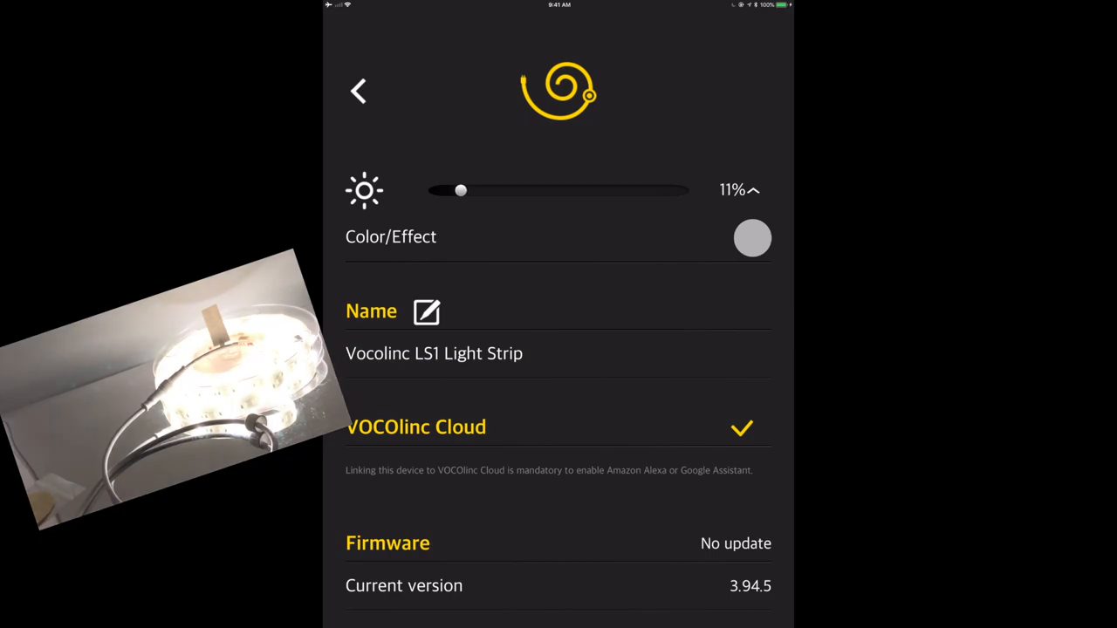
drag(460, 191, 646, 191)
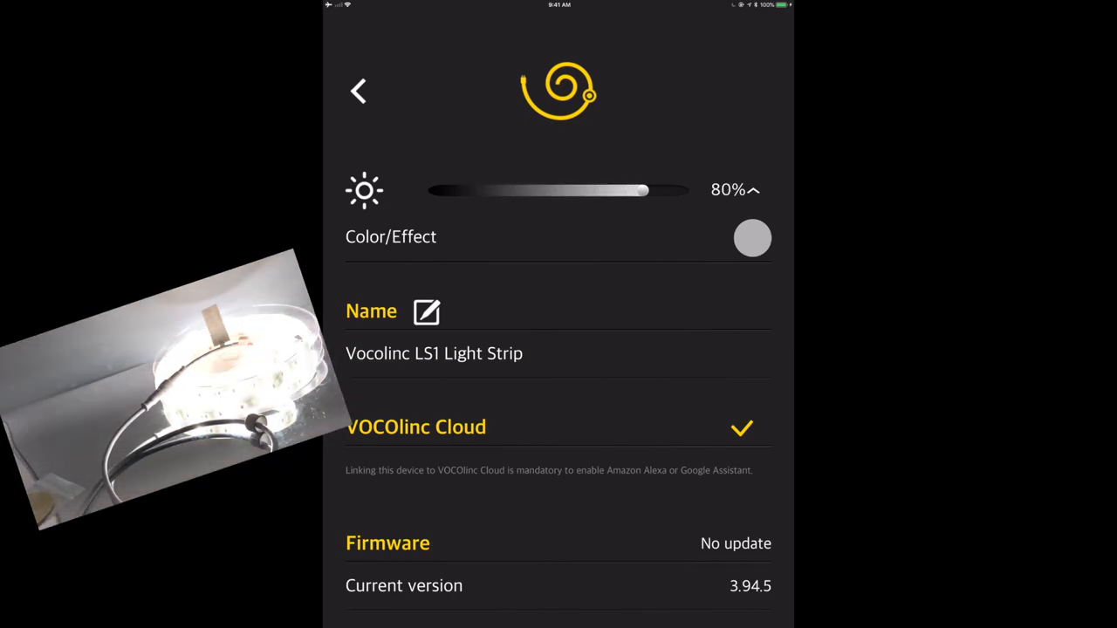
drag(647, 189, 689, 189)
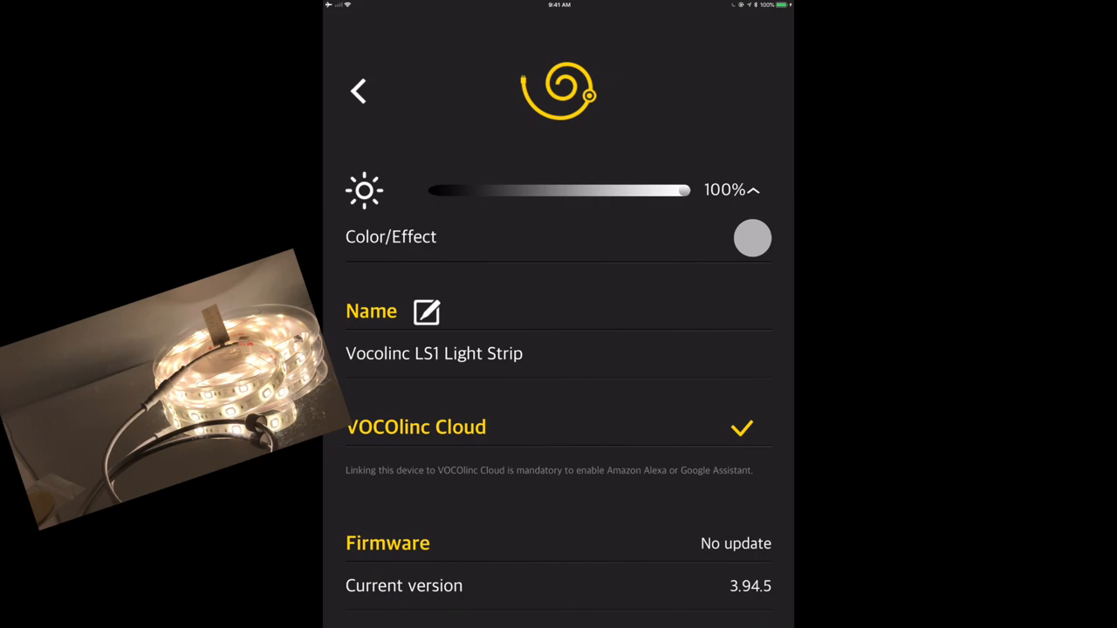
- Check the details show Firmware: No update, then go to the Color/Effect controls
click(740, 427)
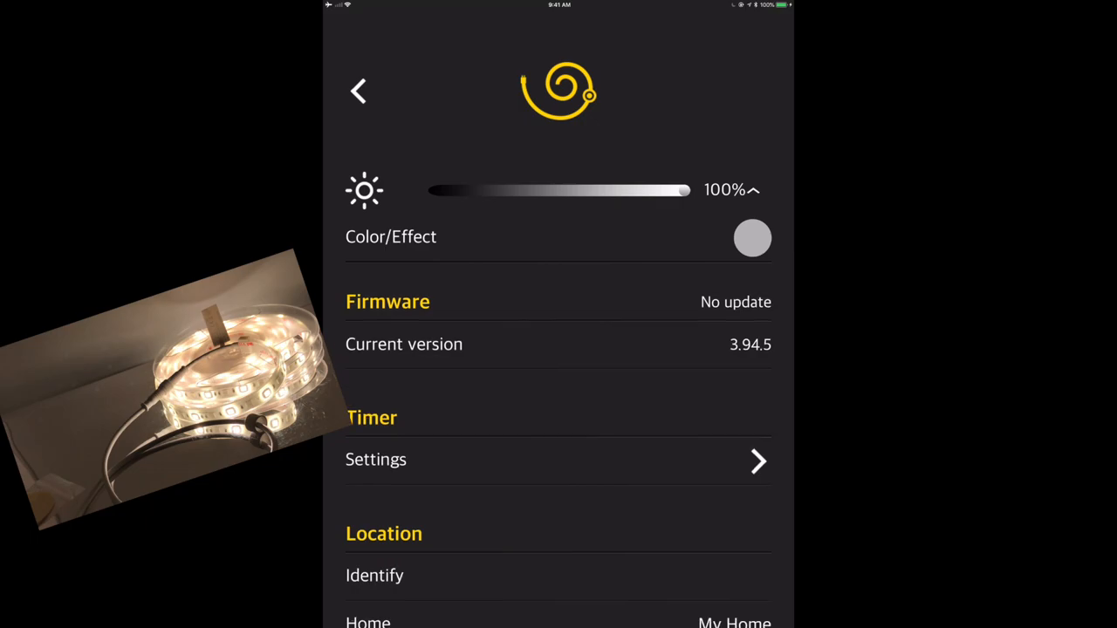
scroll(down, 3)
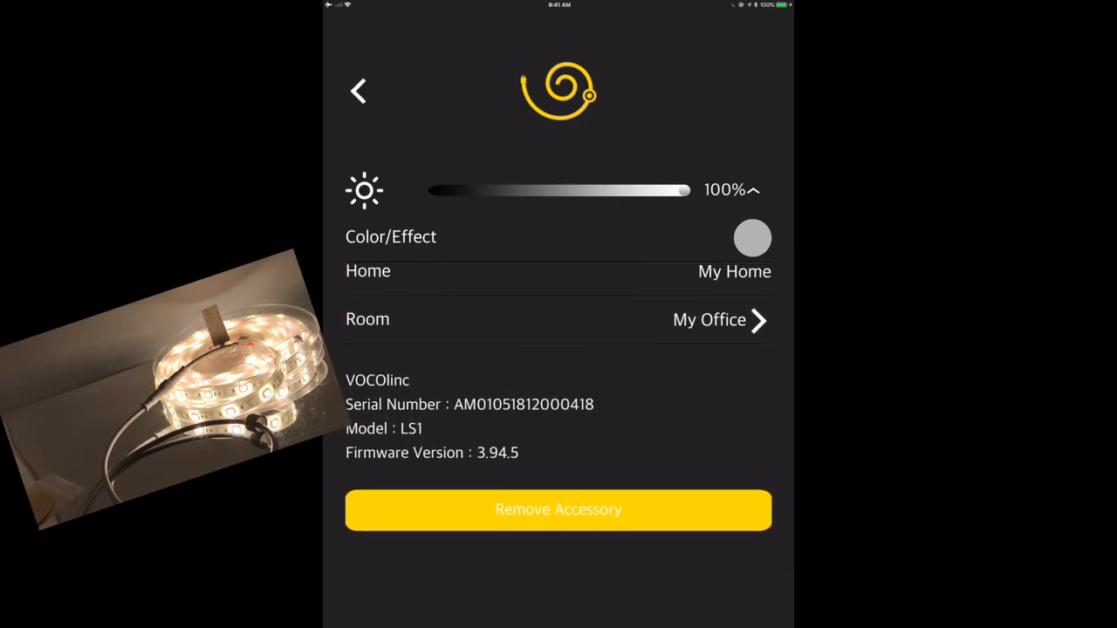
scroll(down, 3)
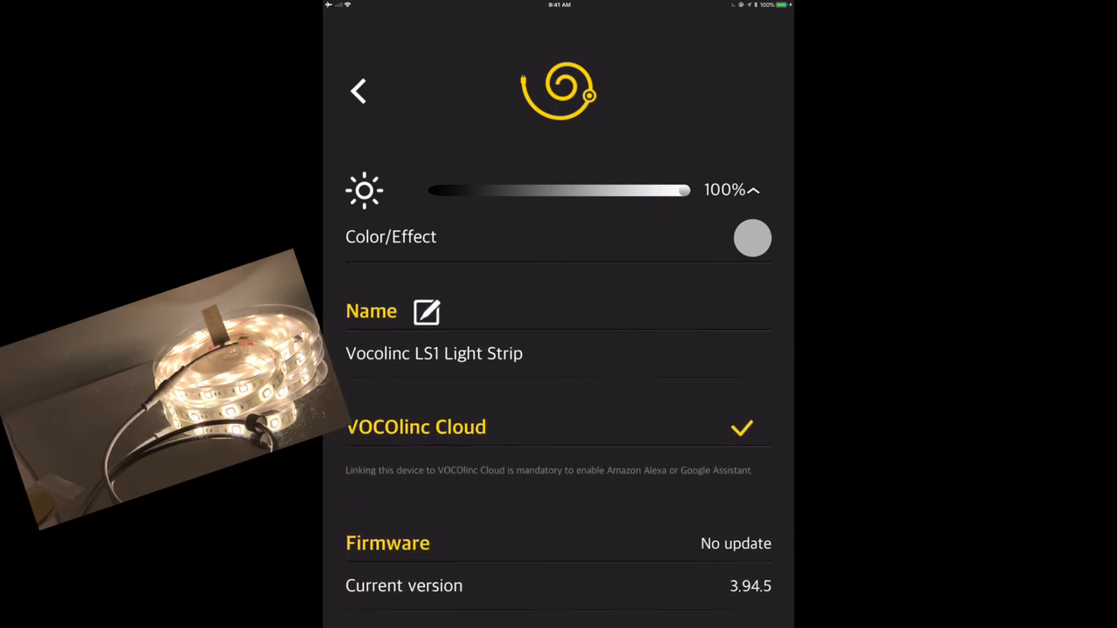
click(753, 237)
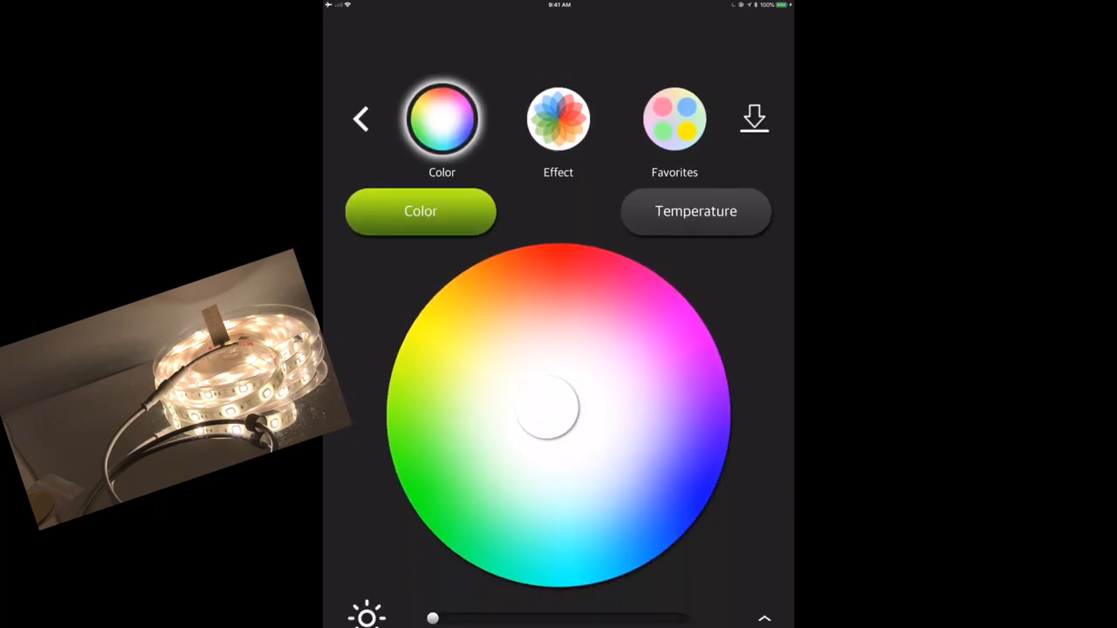
- Cycle the strip's color through green, cyan, blue and pink, leaving it red
drag(433, 618, 684, 597)
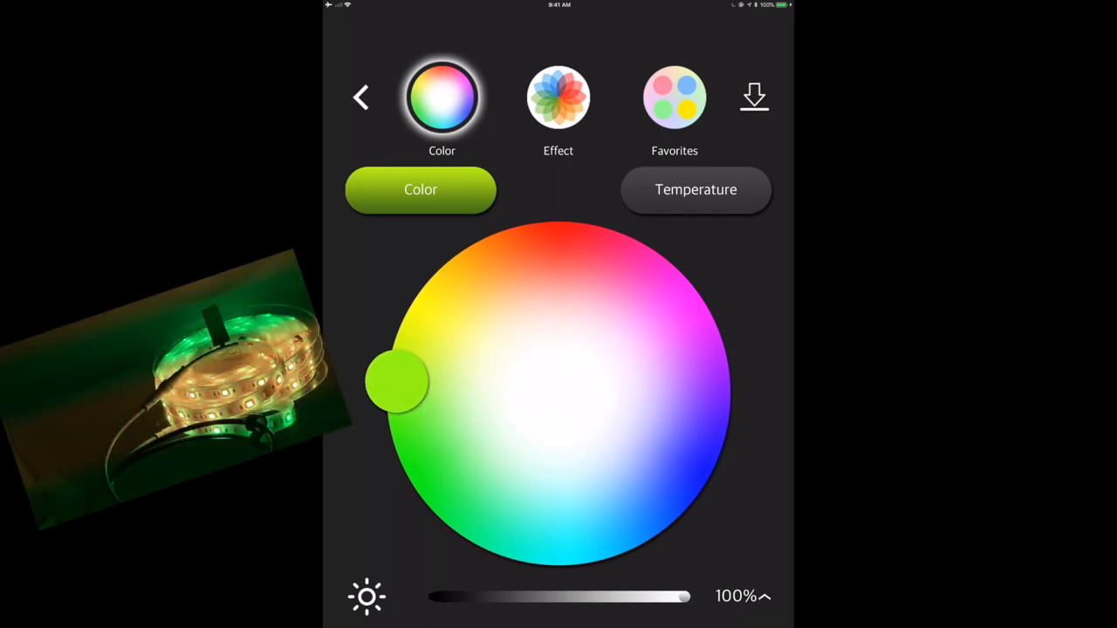
drag(398, 381, 488, 545)
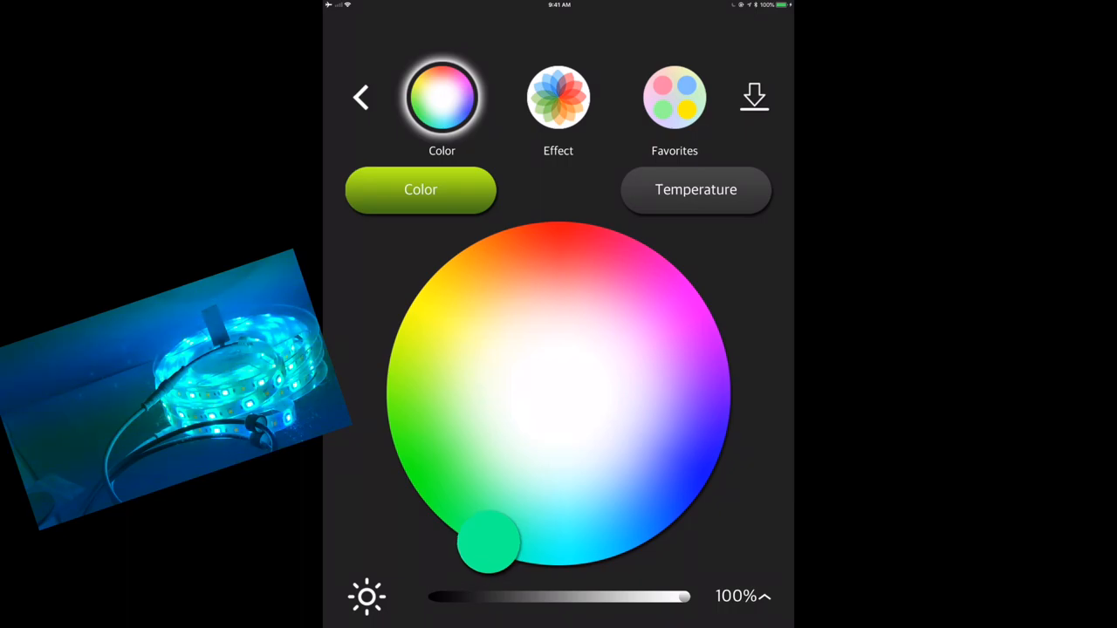
drag(489, 541, 695, 480)
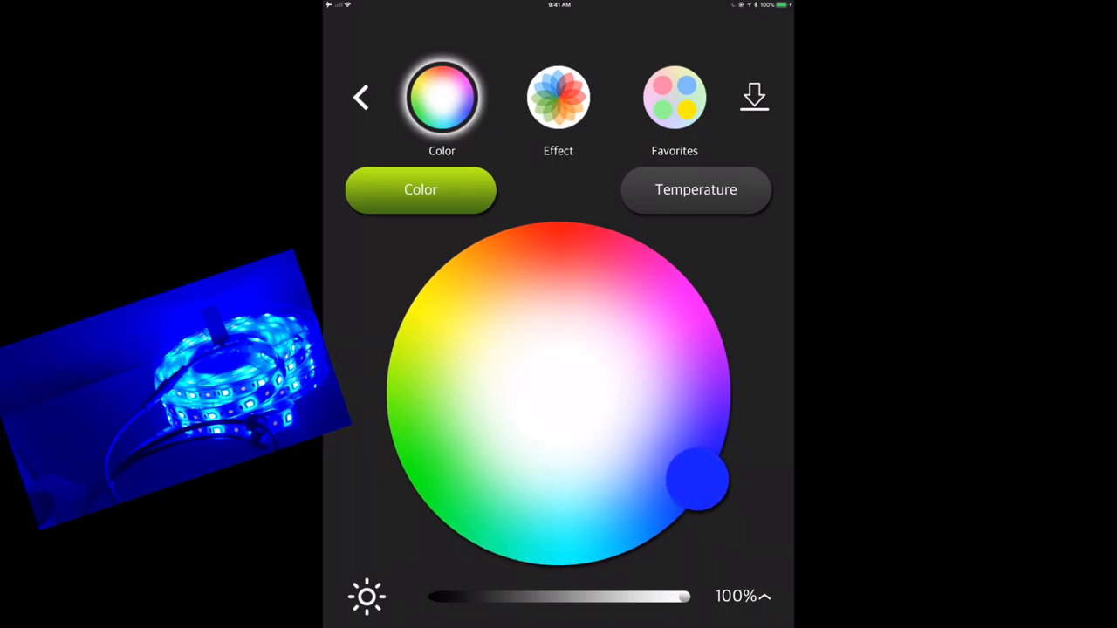
drag(698, 479, 690, 306)
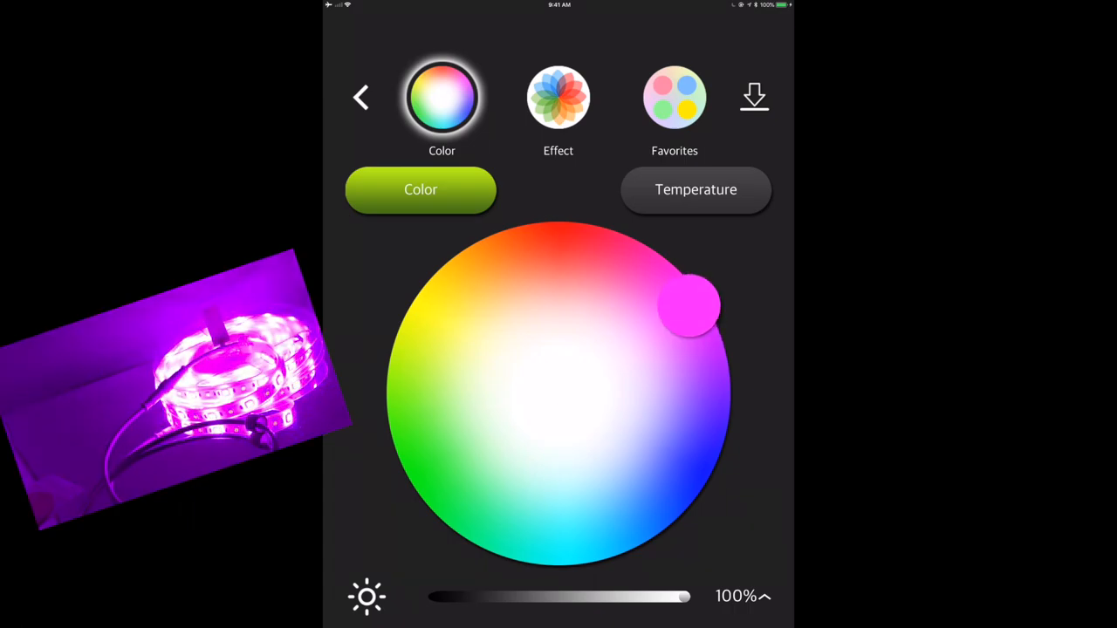
drag(690, 305, 562, 241)
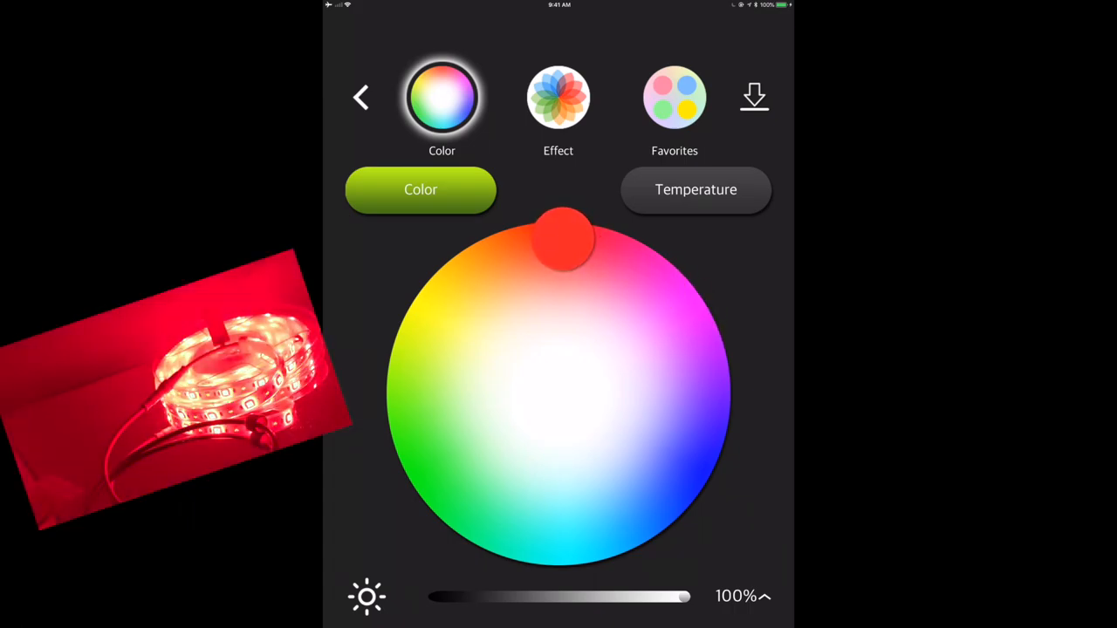
click(558, 98)
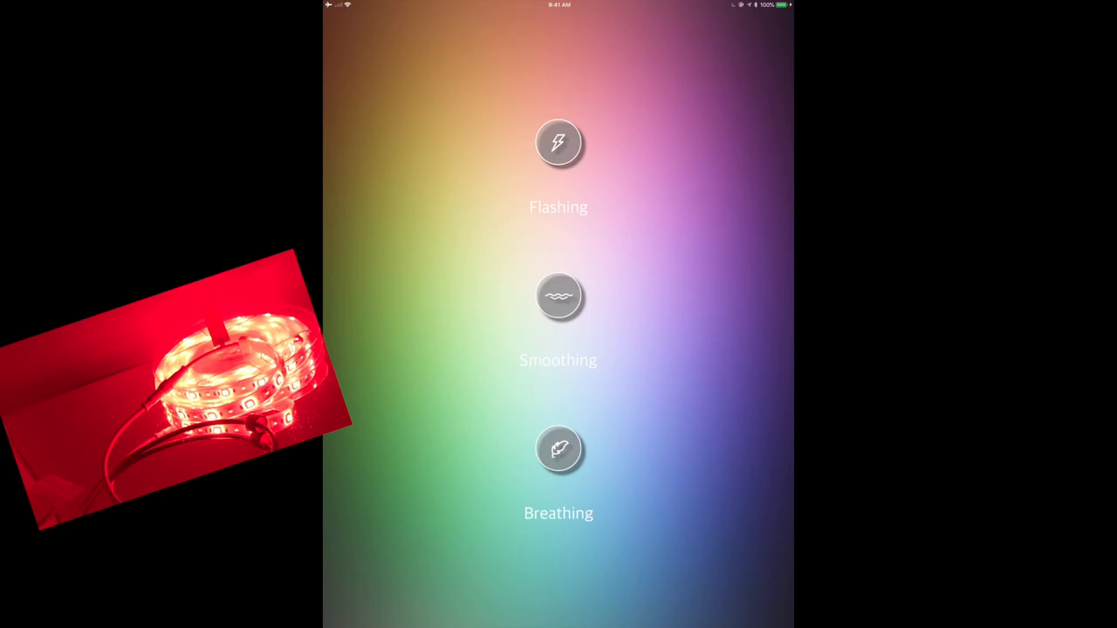
- Run the Breathing effect, switch it to Smoothing, then return to solid color mode
click(559, 448)
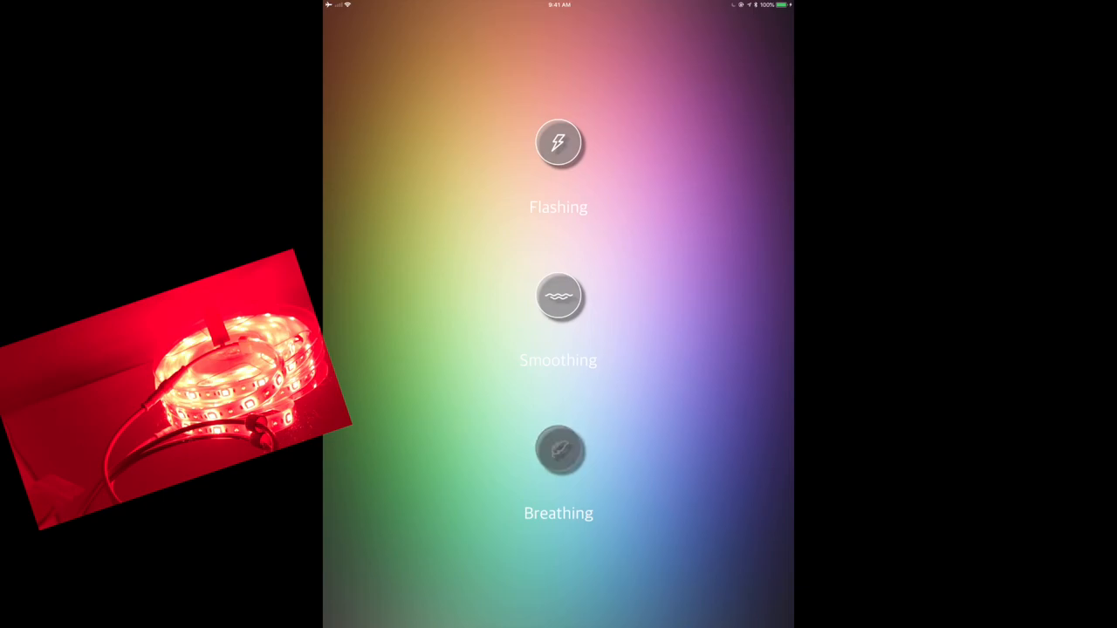
click(559, 450)
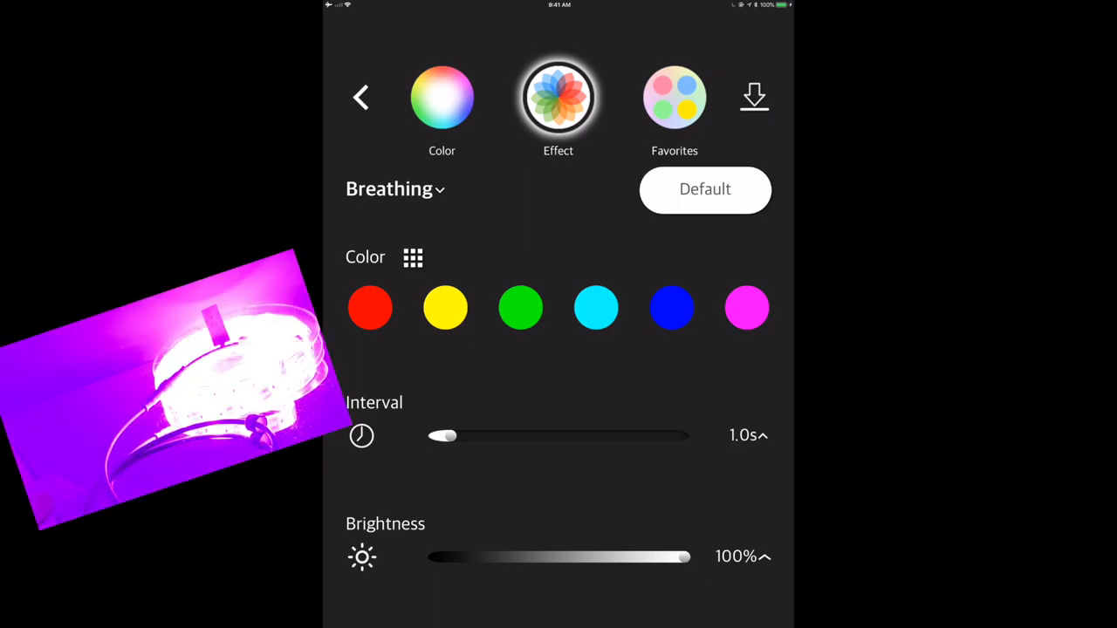
click(394, 189)
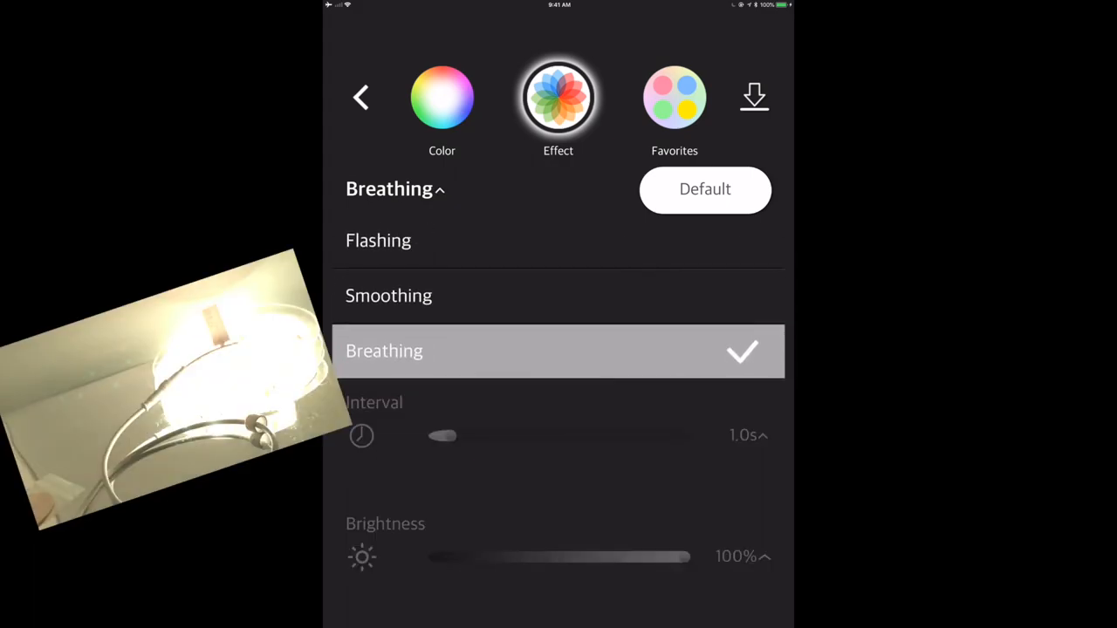
click(388, 295)
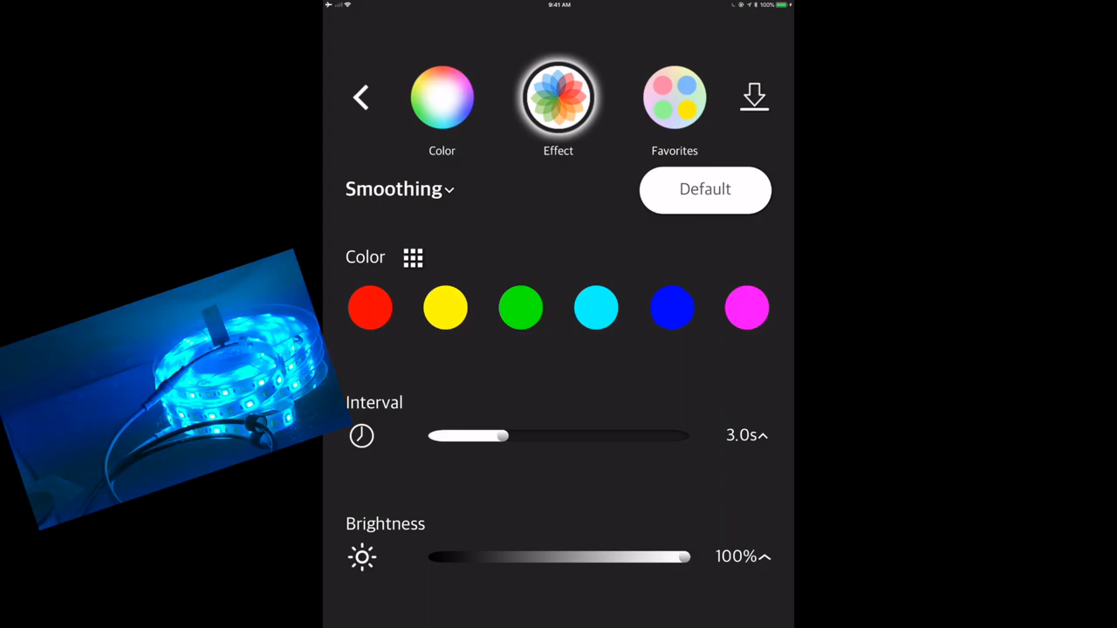
click(397, 189)
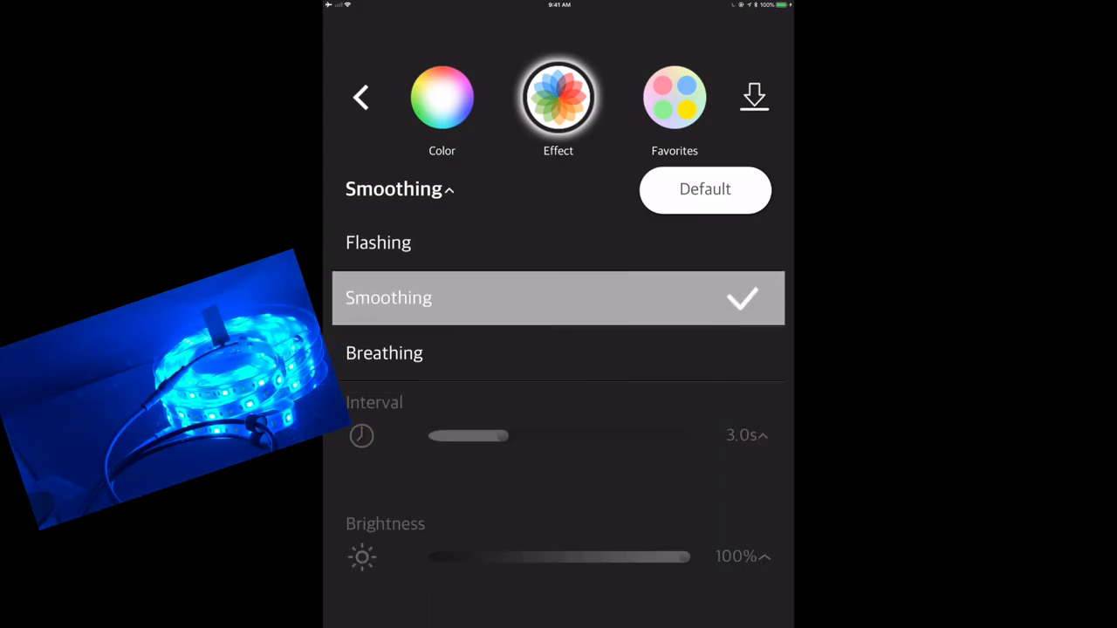
click(441, 97)
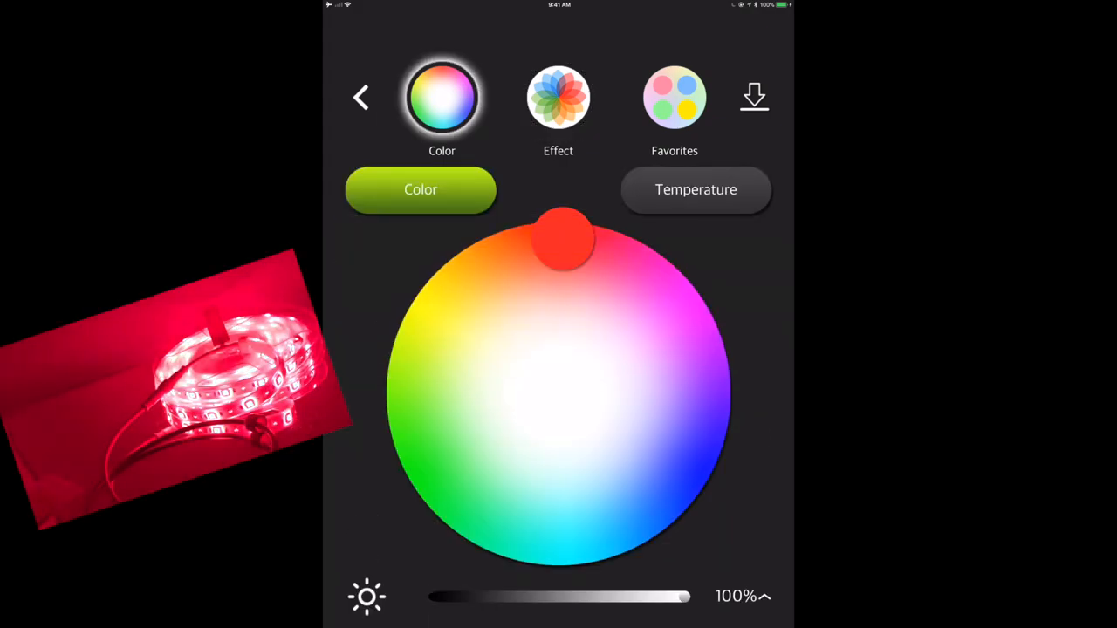
- Try warm then neutral white on the Temperature slider and go back to the strip's settings
click(695, 189)
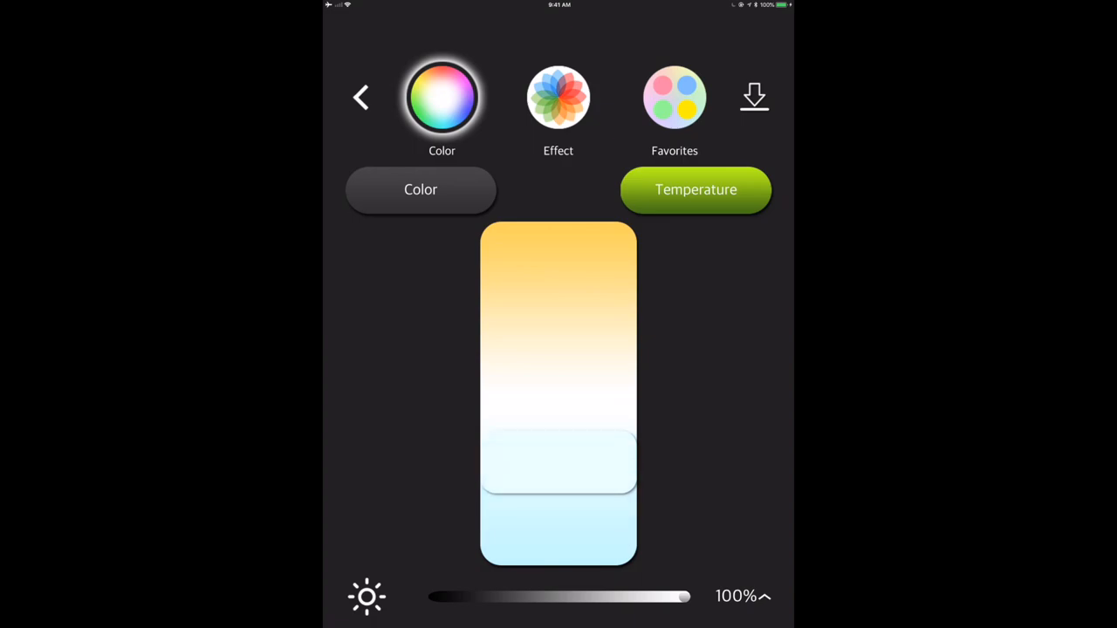
drag(558, 463, 558, 253)
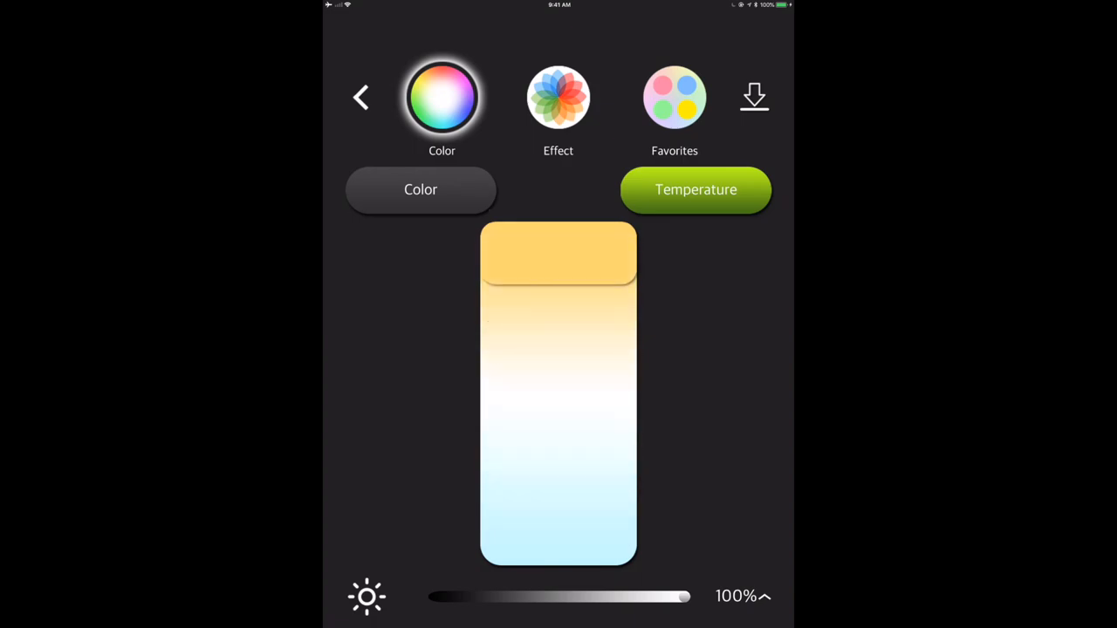
drag(559, 253, 558, 380)
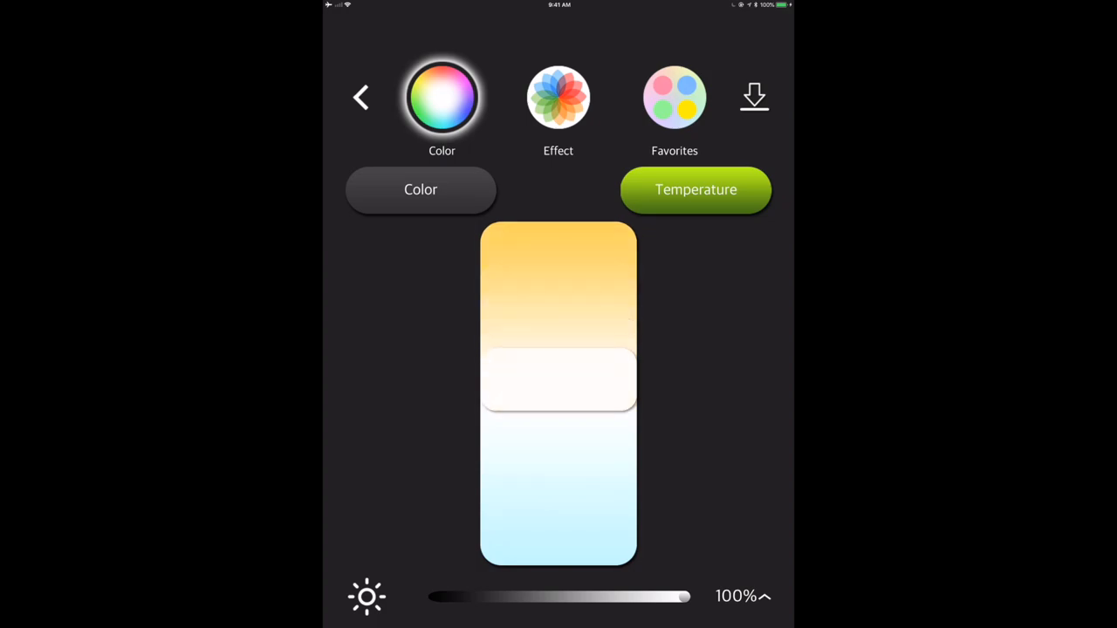
click(360, 98)
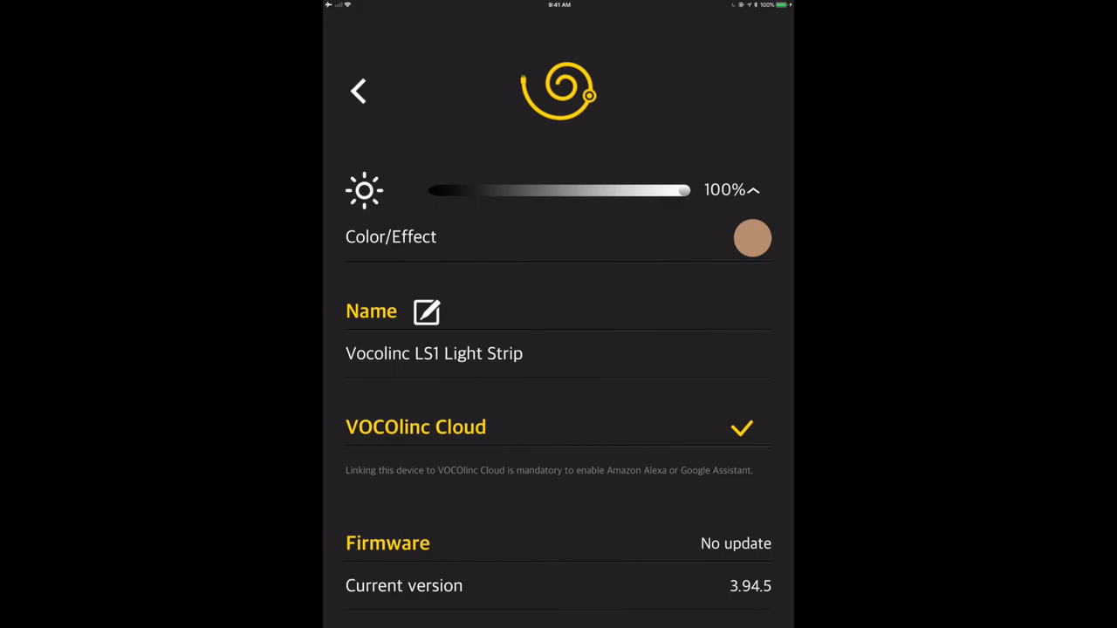
- Open Timer and start a new Turn On timer for the LS1 light strip
scroll(down, 3)
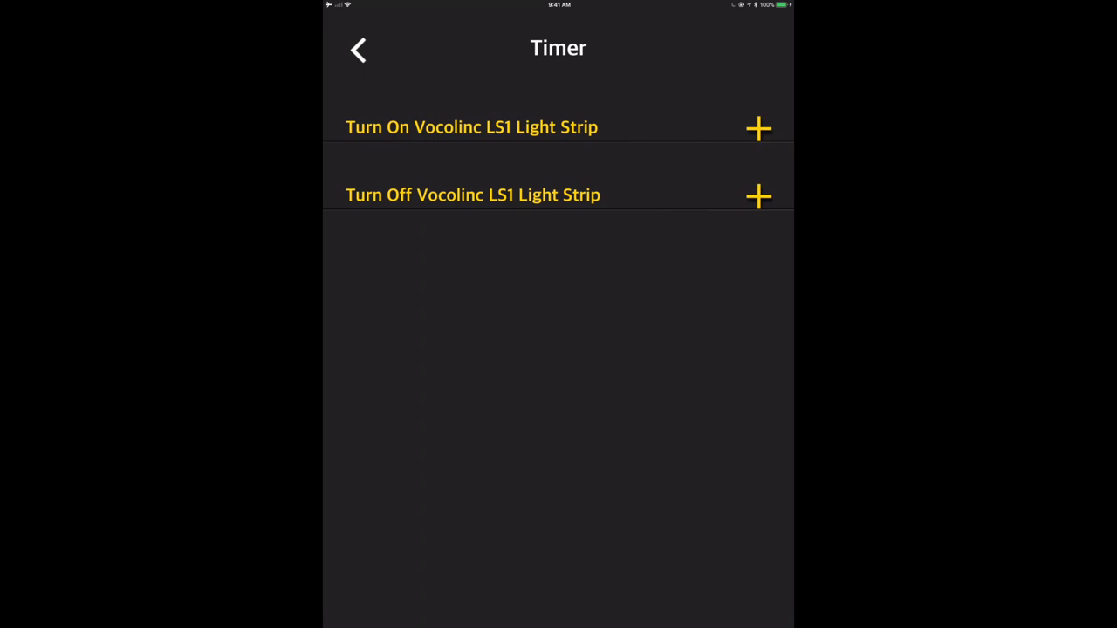
click(757, 128)
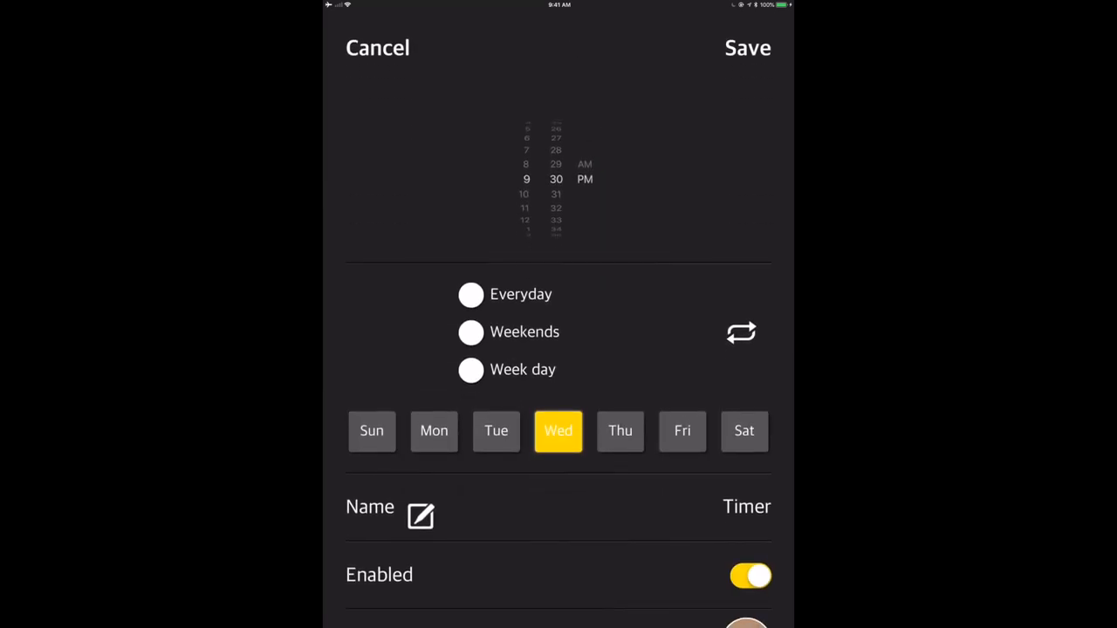